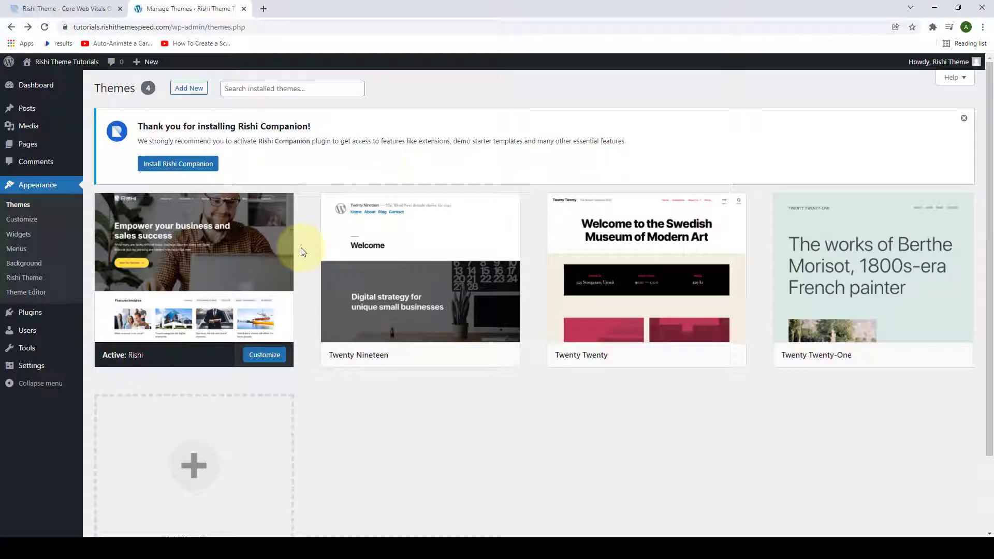
{"action": "mouse_move", "coordinate": [298, 256]}
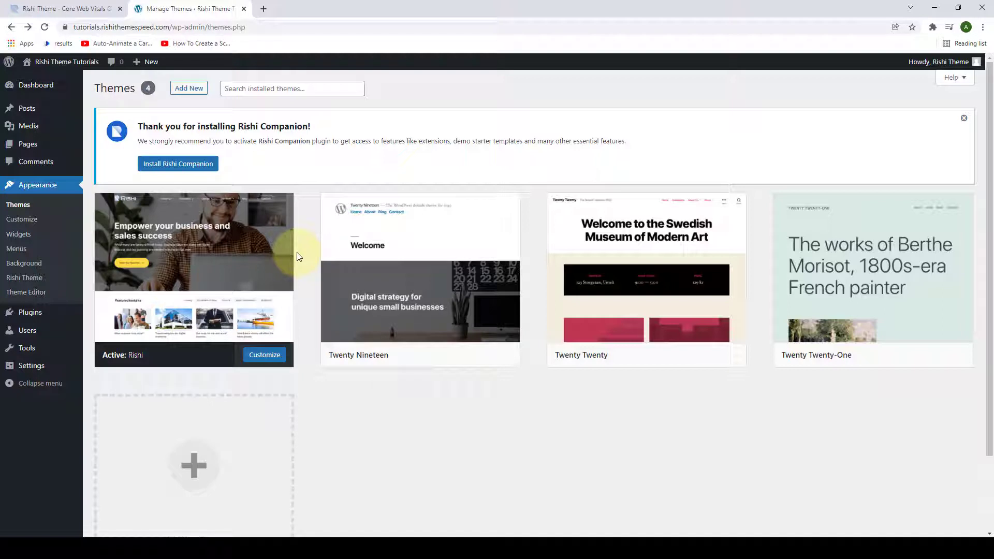
{"action": "mouse_move", "coordinate": [183, 197]}
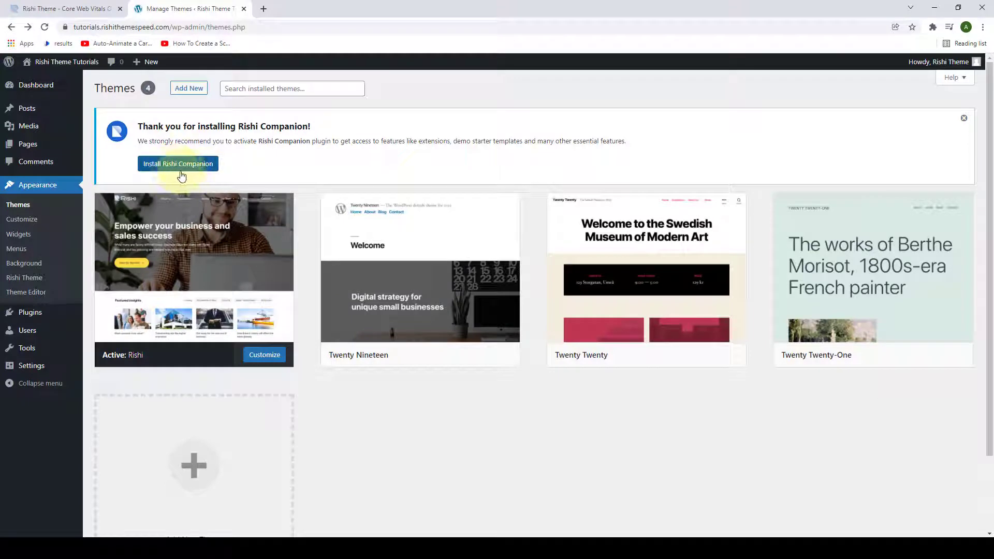
{"action": "mouse_move", "coordinate": [192, 179]}
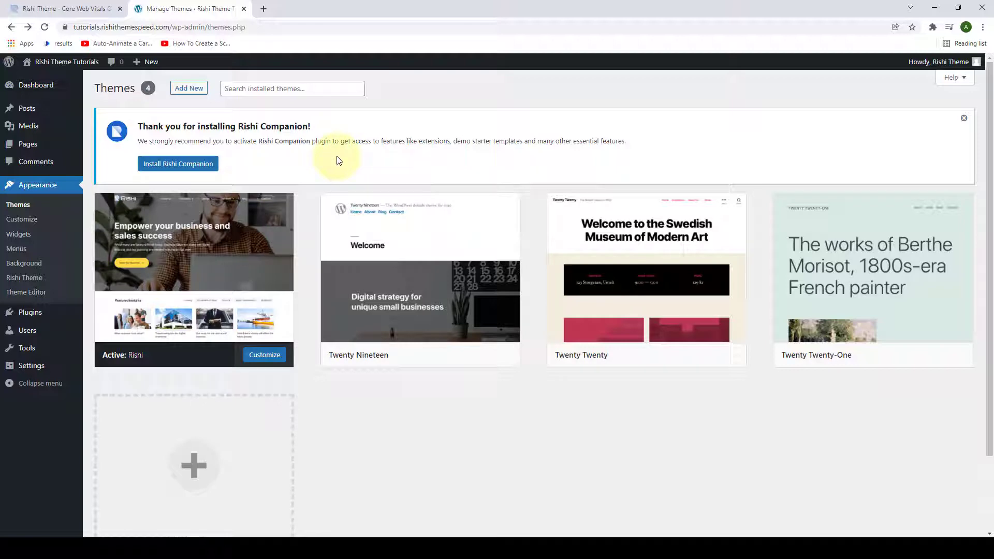
{"action": "mouse_move", "coordinate": [261, 141]}
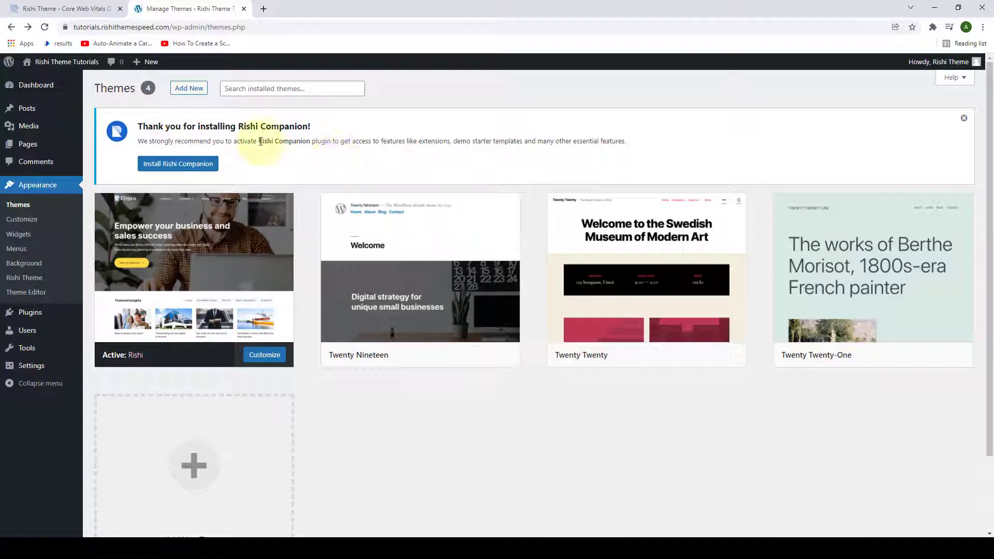
{"action": "mouse_move", "coordinate": [254, 168]}
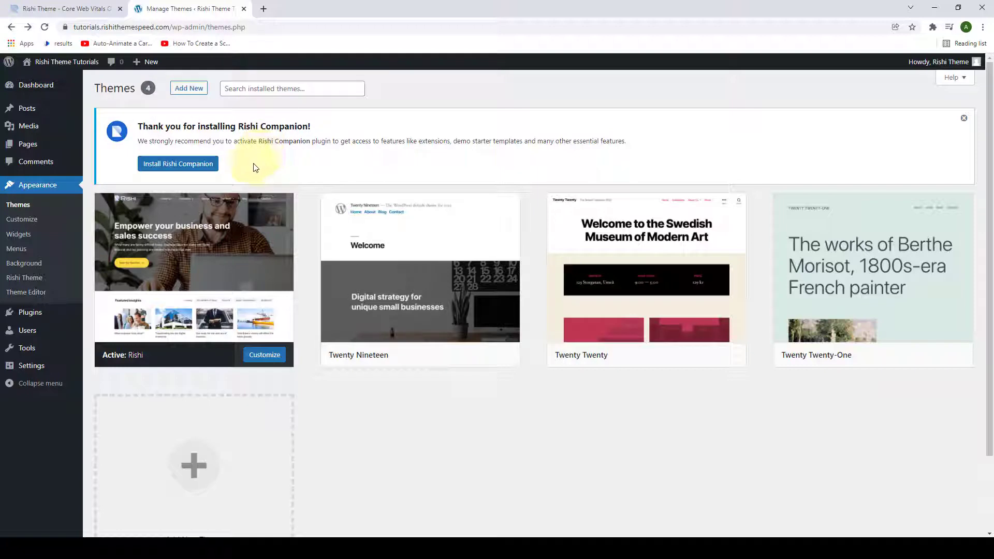
{"action": "mouse_move", "coordinate": [248, 171]}
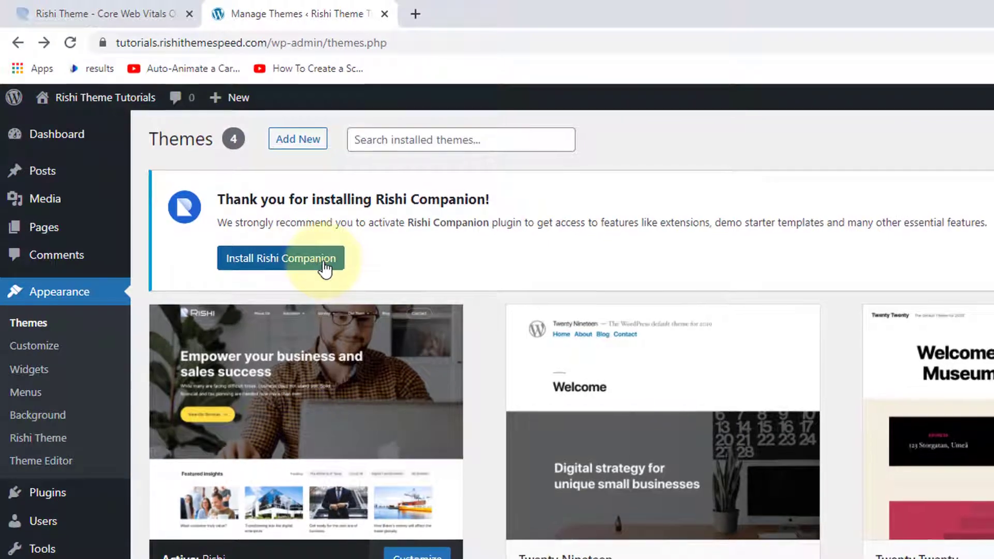
Step: Install and activate the Rishi Companion plugin from the Themes page notice
{"action": "left_click", "coordinate": [284, 258]}
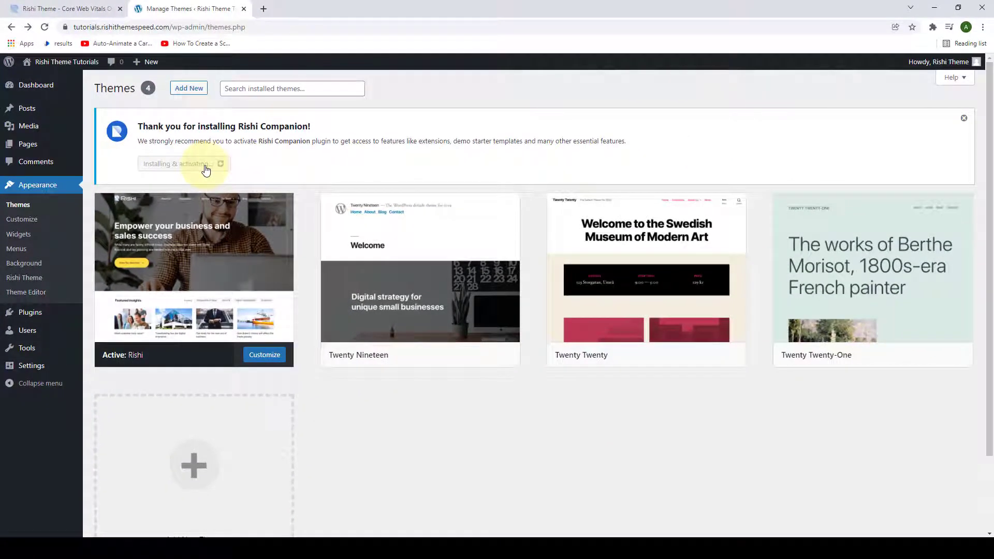
{"action": "left_click", "coordinate": [181, 164]}
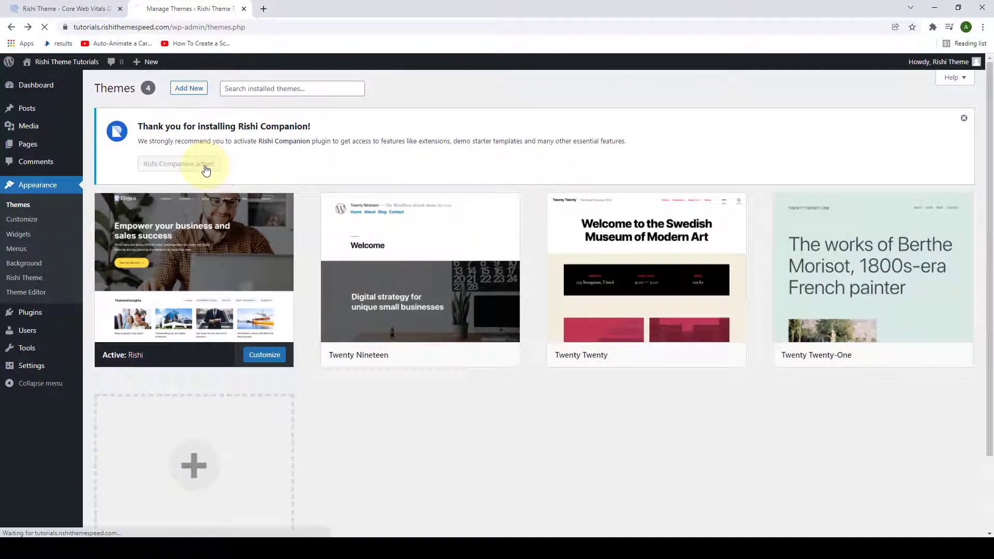
{"action": "left_click", "coordinate": [179, 163]}
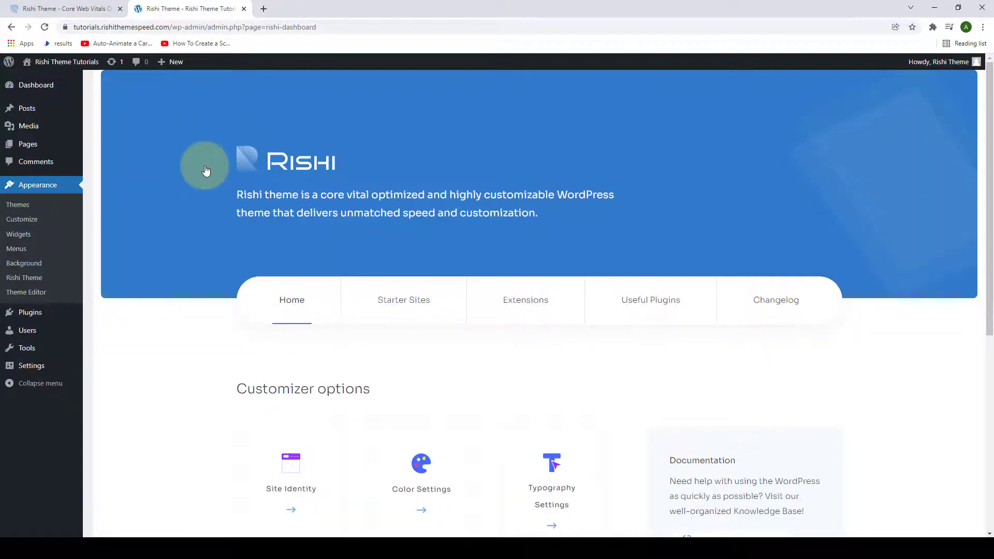
{"action": "mouse_move", "coordinate": [676, 334]}
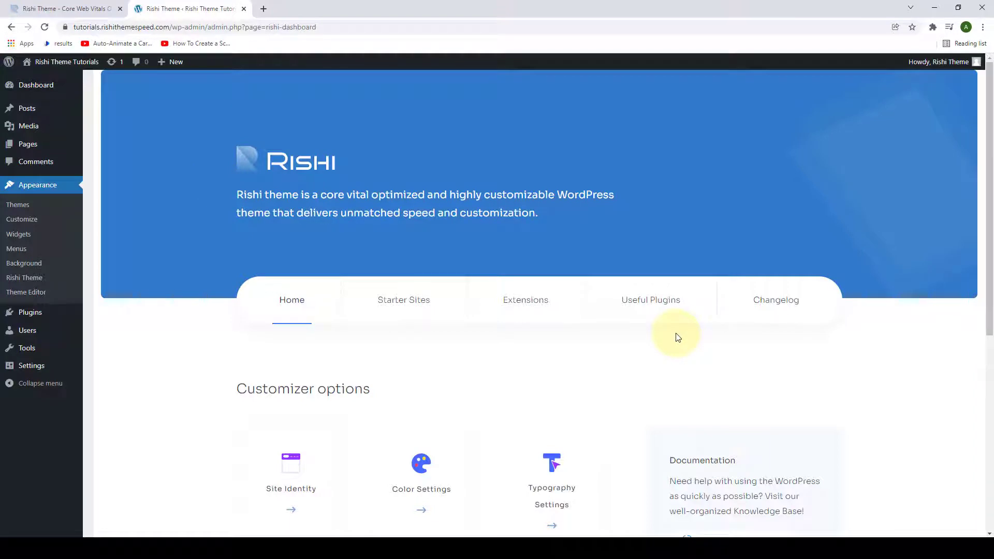
{"action": "mouse_move", "coordinate": [336, 263]}
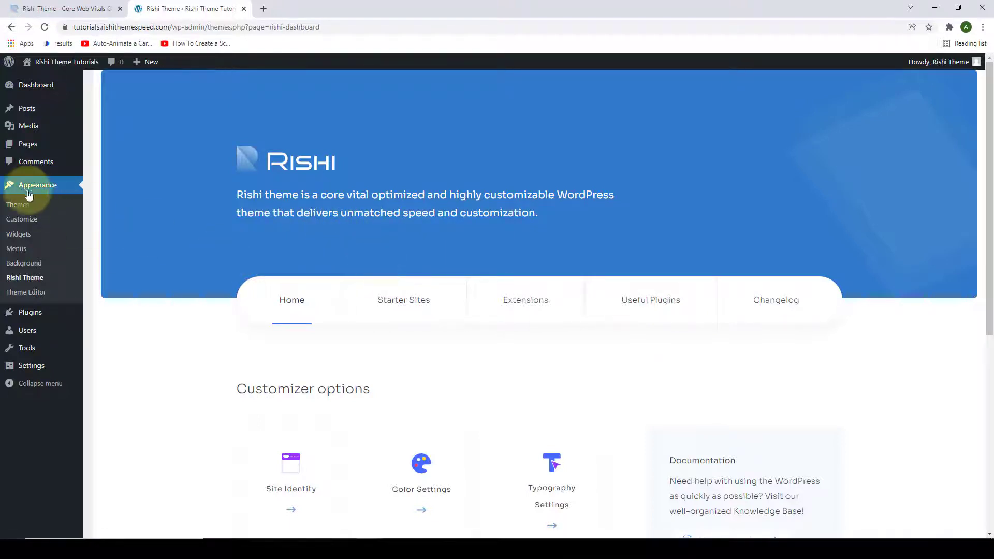
{"action": "mouse_move", "coordinate": [31, 279]}
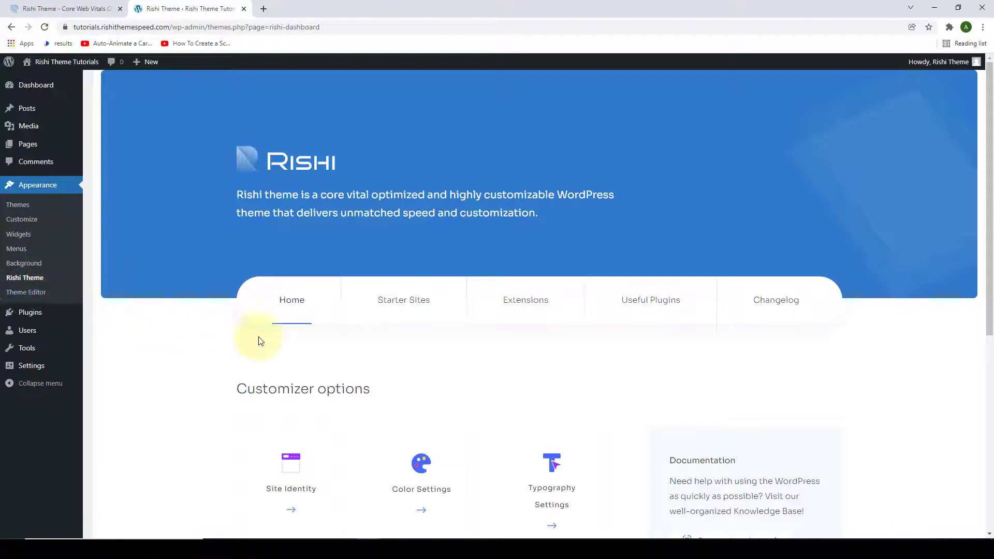
{"action": "mouse_move", "coordinate": [855, 336]}
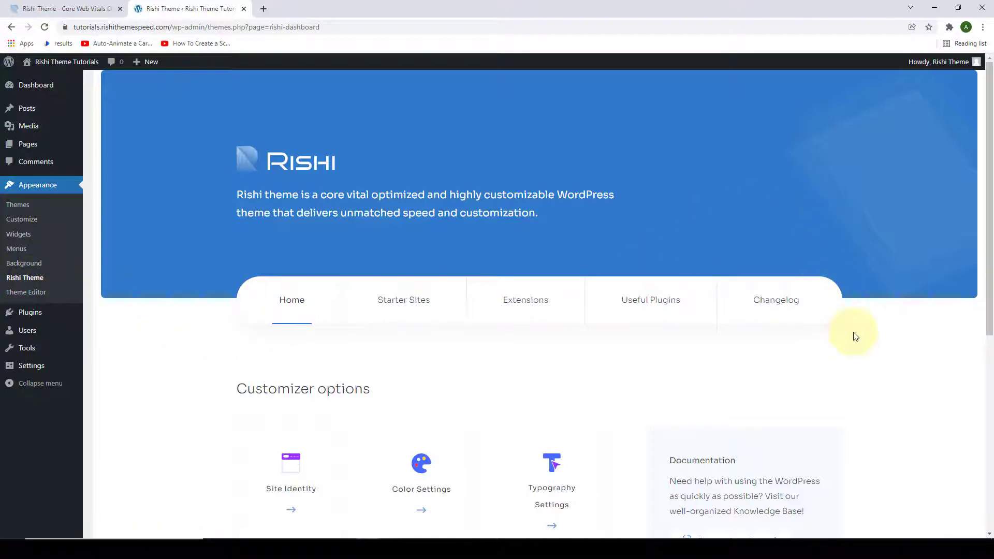
Step: Scroll through the Home tab's Customizer options, Documentation and Submit a Ticket sections, then back up
{"action": "scroll", "scroll_direction": "down", "scroll_amount": 3}
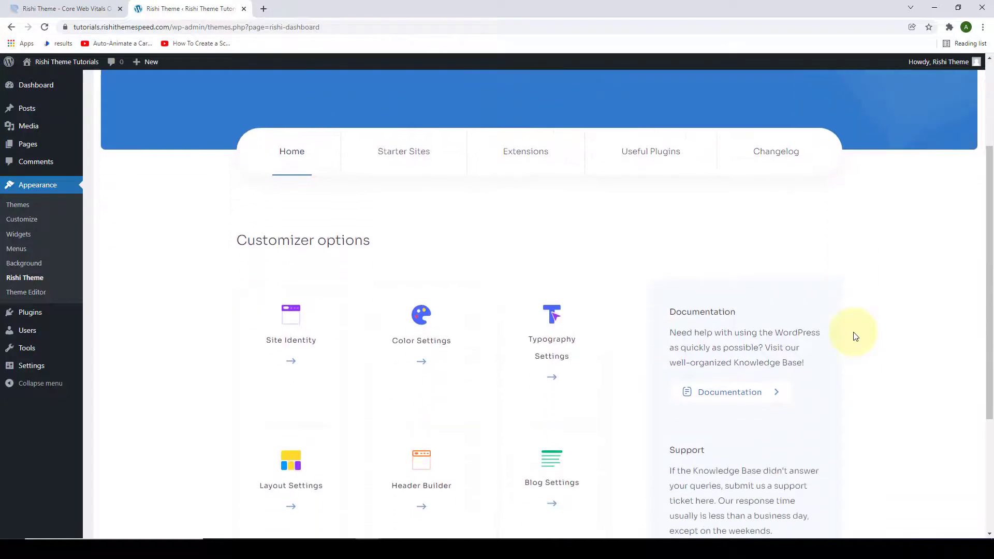
{"action": "scroll", "scroll_direction": "down", "scroll_amount": 3}
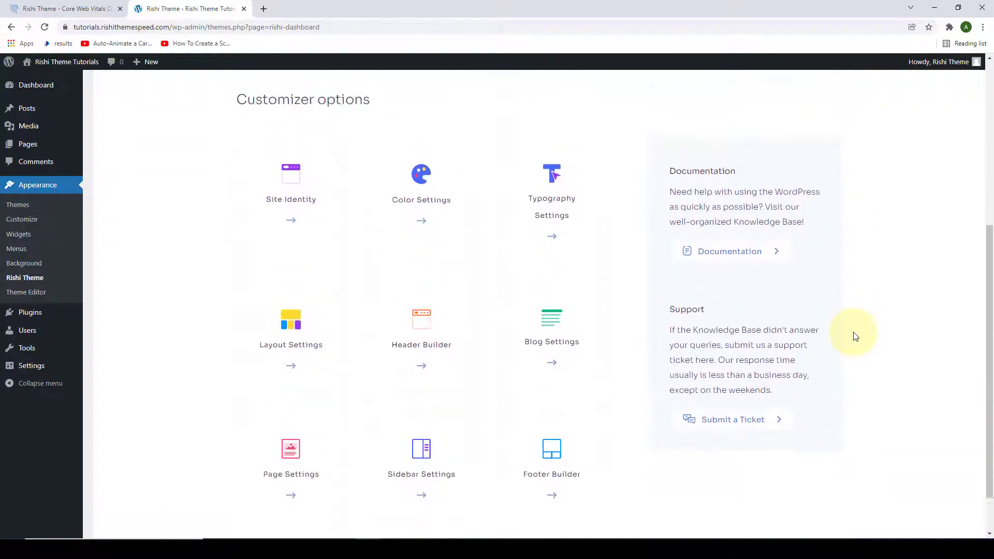
{"action": "scroll", "scroll_direction": "up", "scroll_amount": 3}
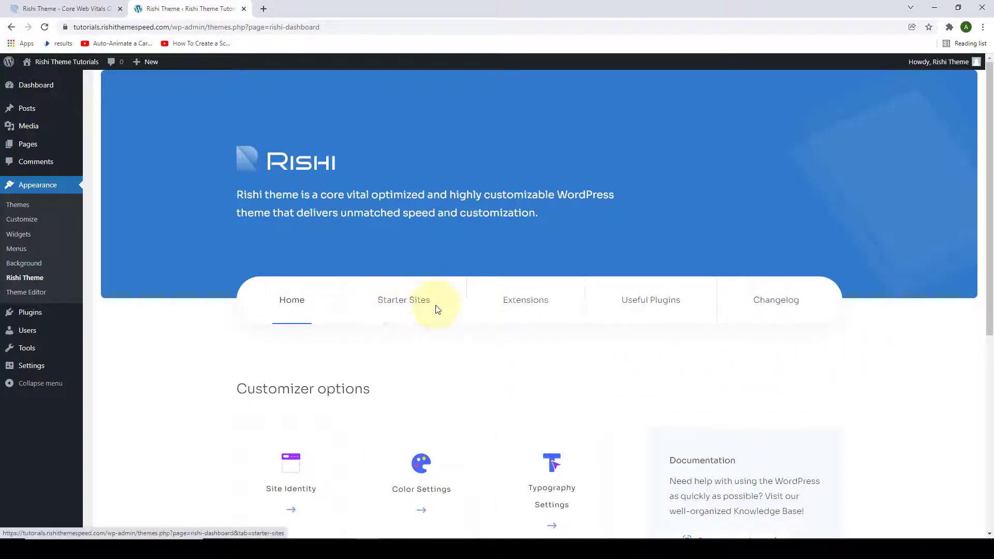
{"action": "scroll", "scroll_direction": "down", "scroll_amount": 3}
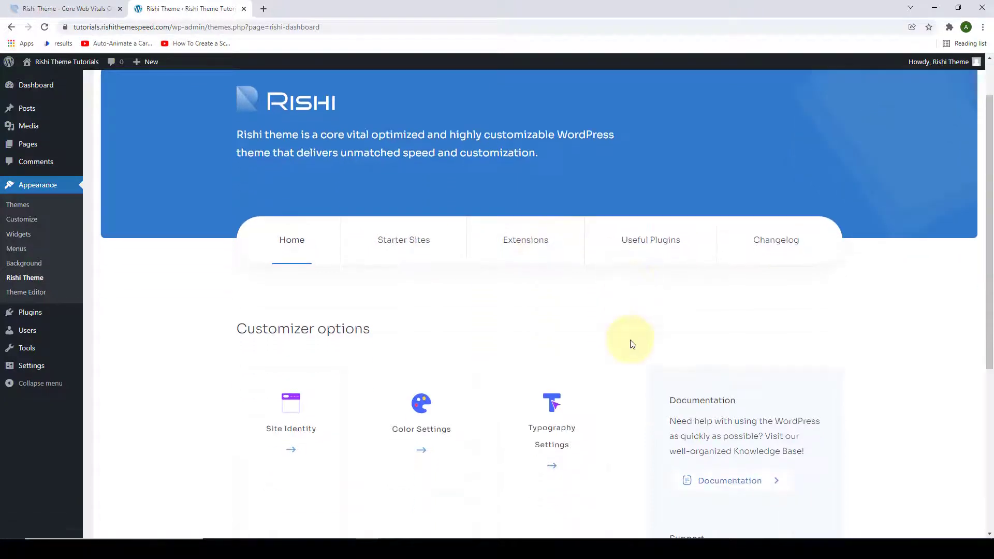
{"action": "scroll", "scroll_direction": "down", "scroll_amount": 3}
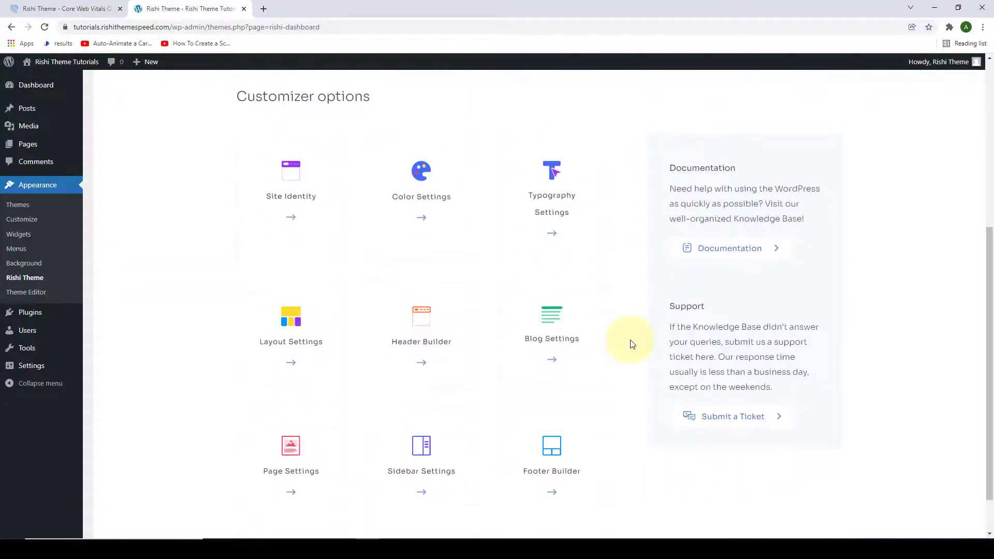
{"action": "mouse_move", "coordinate": [423, 219]}
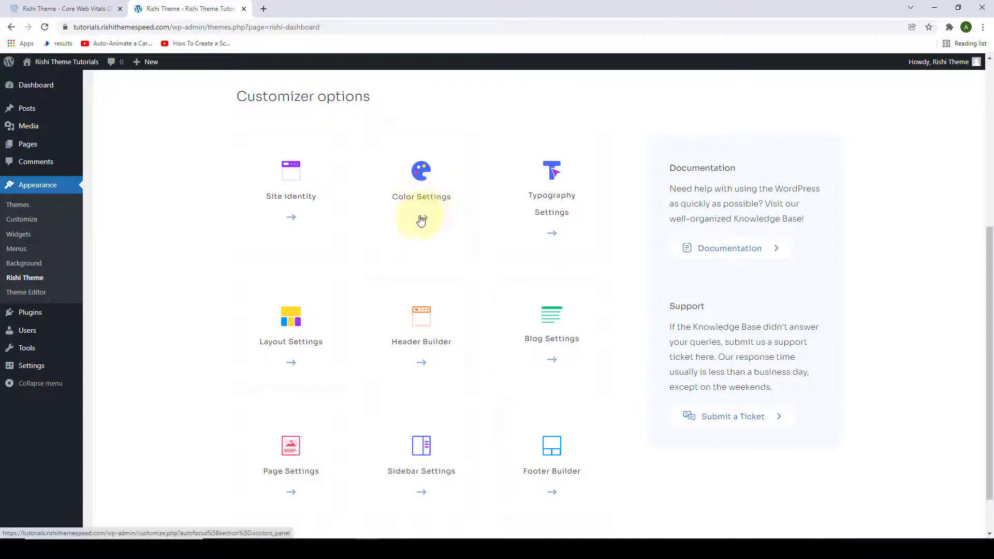
{"action": "mouse_move", "coordinate": [423, 222]}
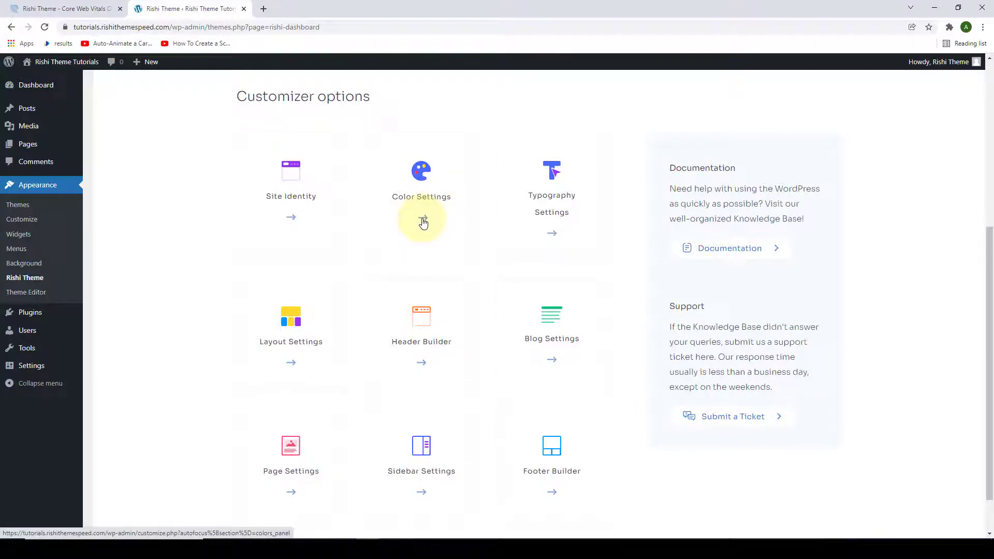
{"action": "mouse_move", "coordinate": [716, 182]}
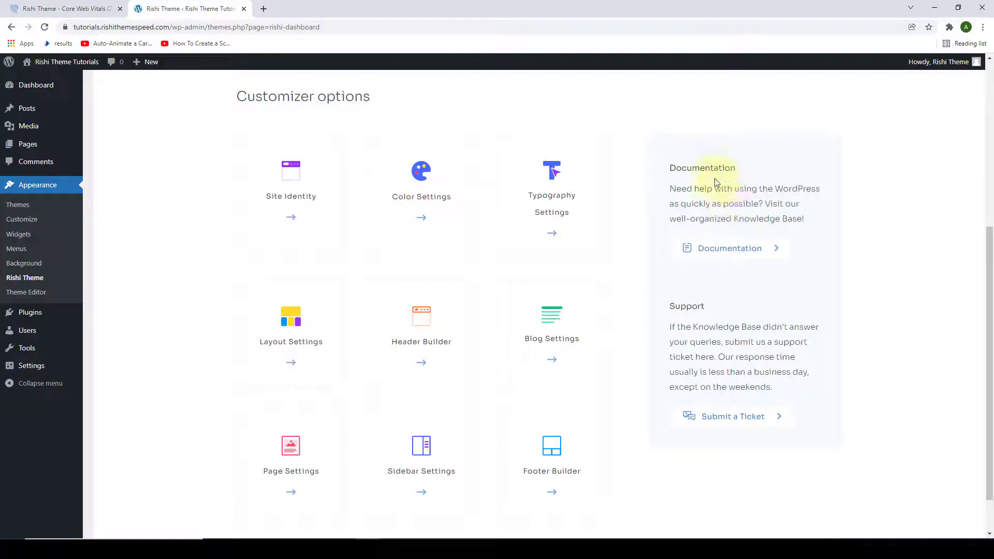
{"action": "mouse_move", "coordinate": [788, 236]}
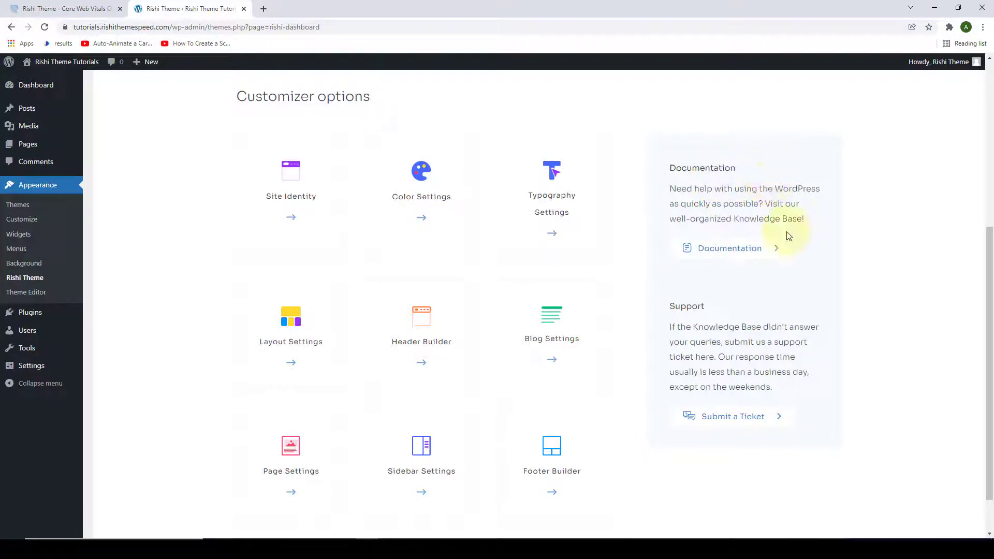
{"action": "scroll", "scroll_direction": "down", "scroll_amount": 3}
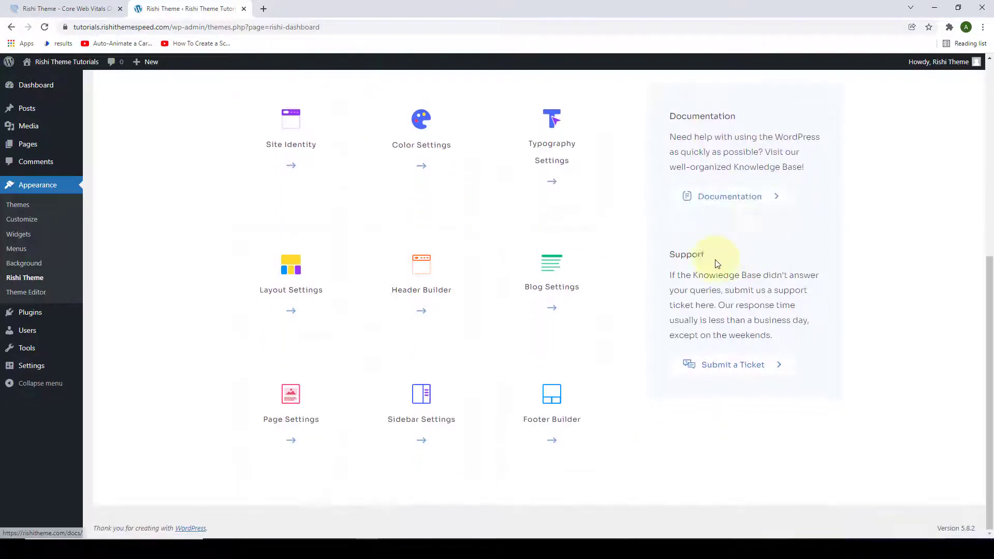
{"action": "mouse_move", "coordinate": [782, 370]}
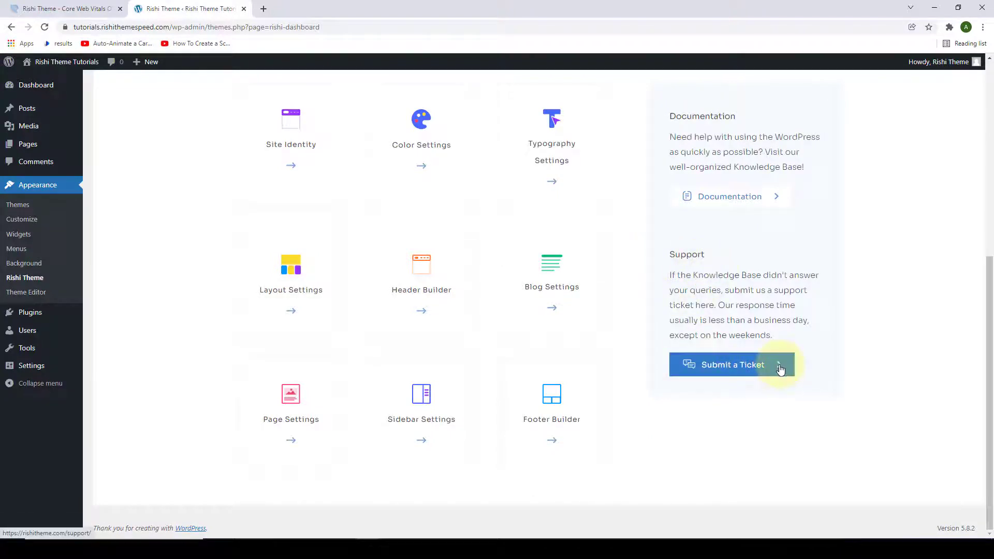
{"action": "scroll", "scroll_direction": "up", "scroll_amount": 3}
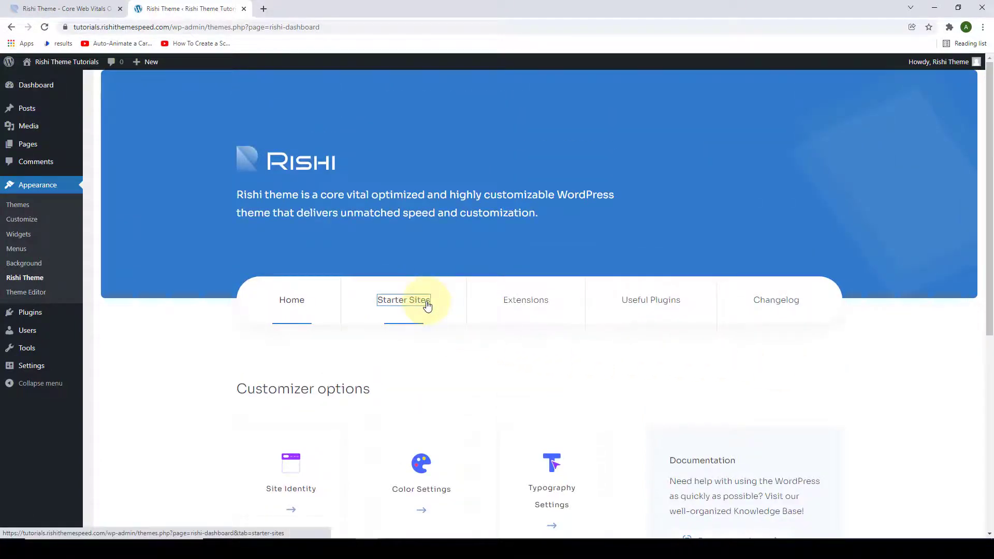
Step: Open the Starter Sites tab and view the Rishi Starter Templates banner
{"action": "left_click", "coordinate": [404, 300]}
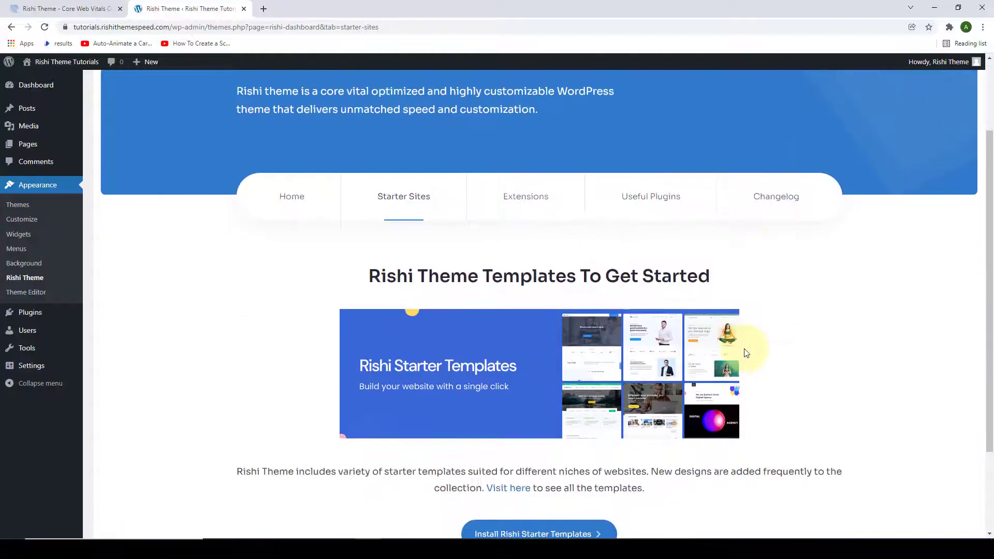
{"action": "scroll", "scroll_direction": "down", "scroll_amount": 3}
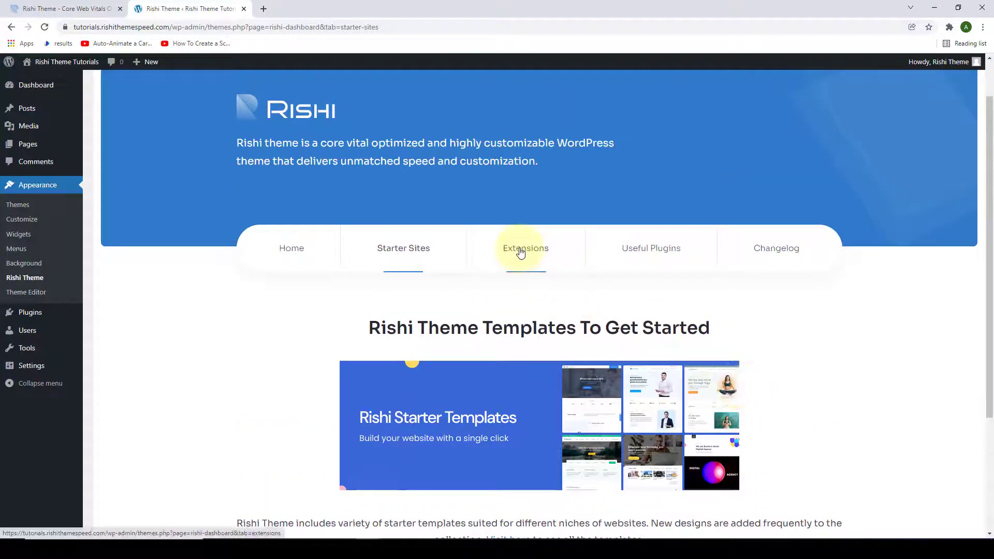
Step: Open Extensions to view Cookies Consent, Customizer Reset, Performance and Transparent Header cards
{"action": "left_click", "coordinate": [526, 248]}
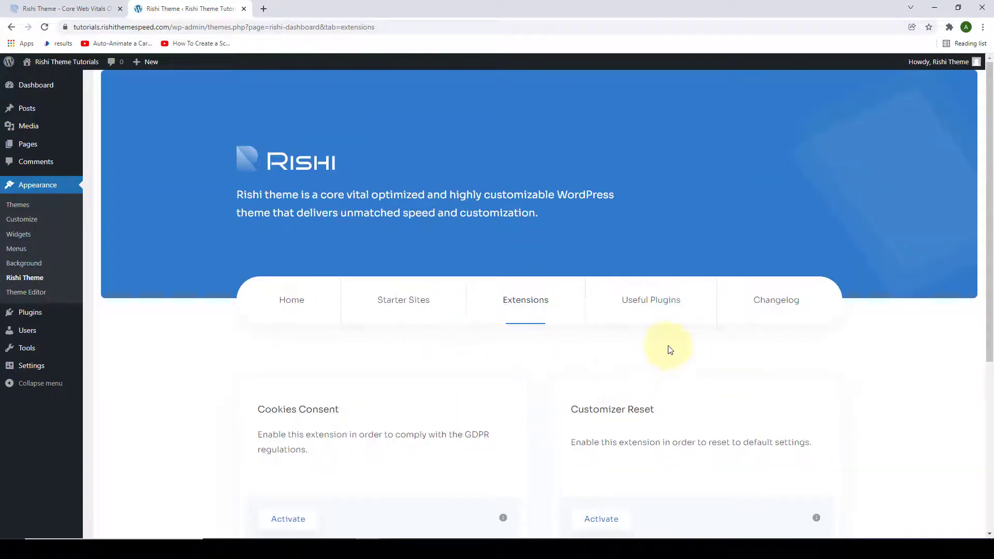
{"action": "scroll", "scroll_direction": "down", "scroll_amount": 3}
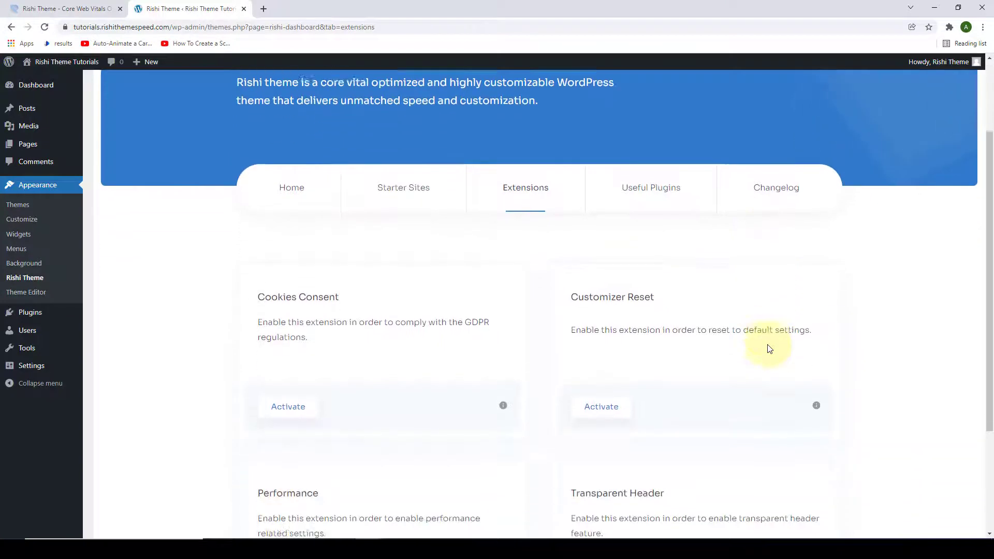
{"action": "scroll", "scroll_direction": "down", "scroll_amount": 3}
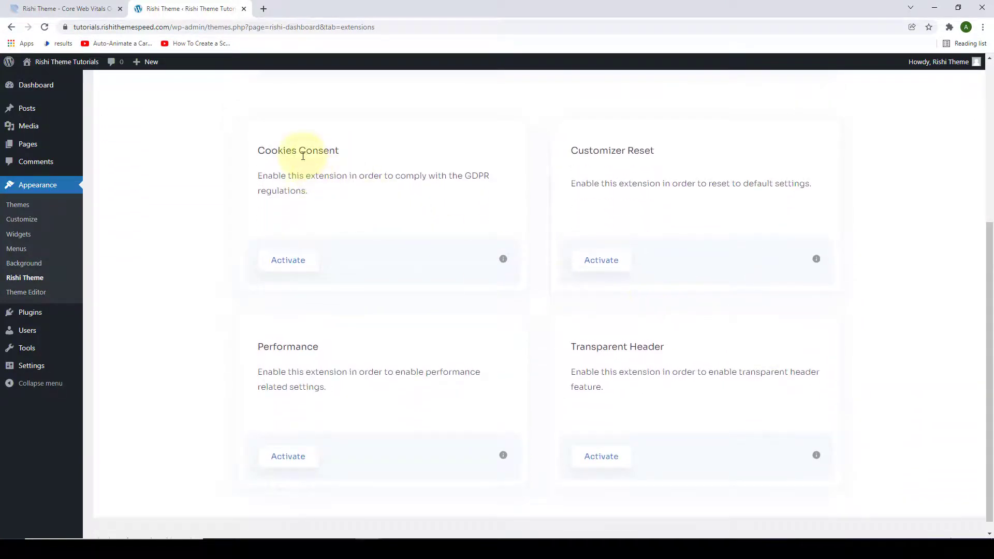
{"action": "mouse_move", "coordinate": [616, 158]}
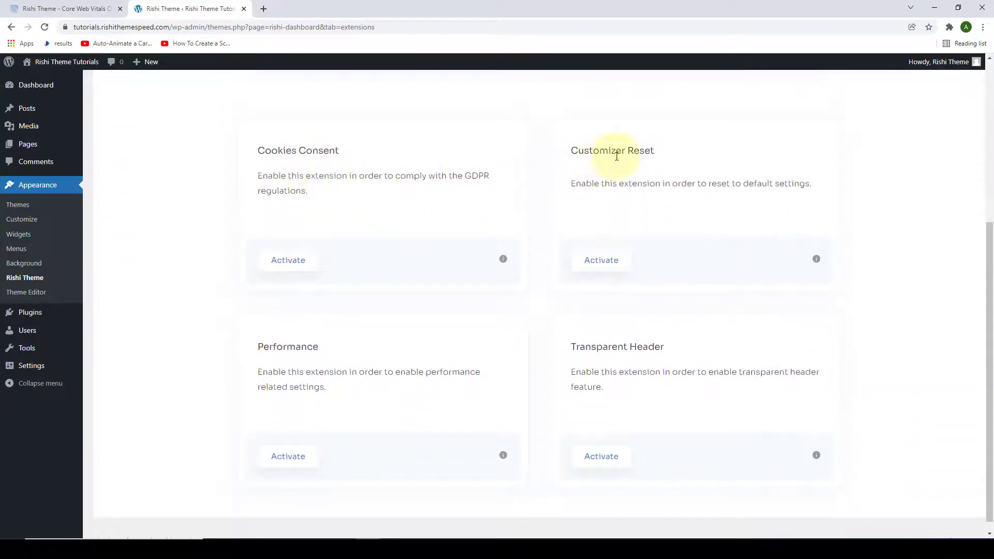
{"action": "mouse_move", "coordinate": [584, 363]}
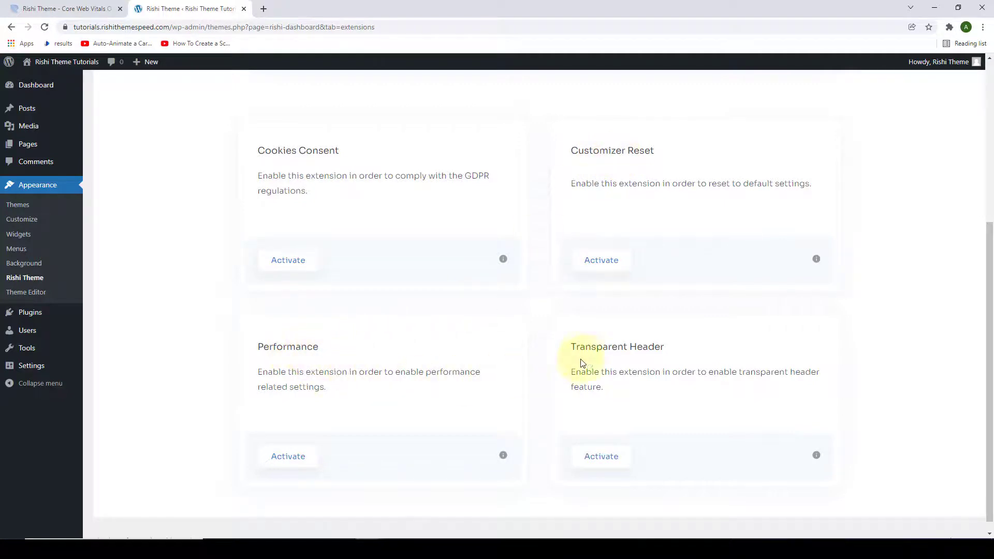
{"action": "mouse_move", "coordinate": [632, 360]}
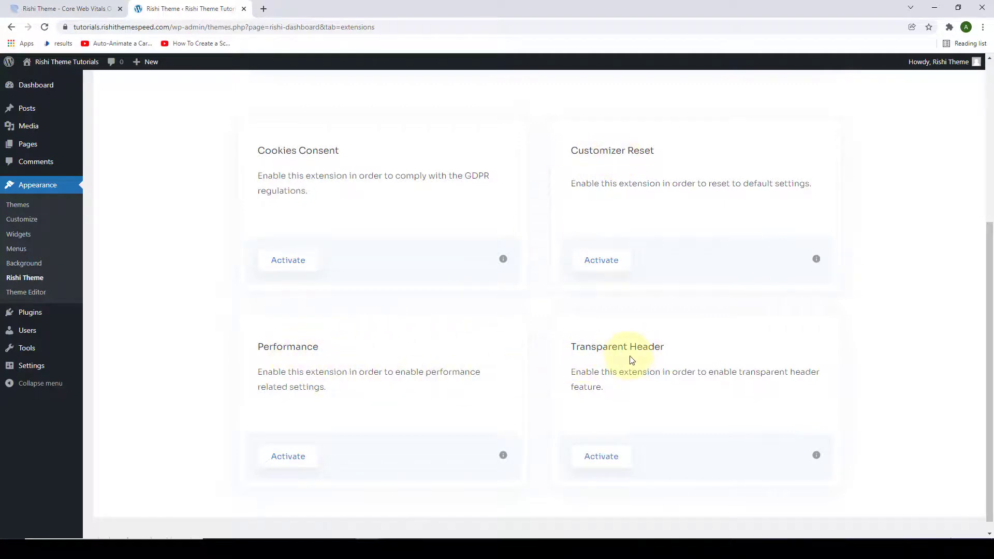
{"action": "mouse_move", "coordinate": [843, 210]}
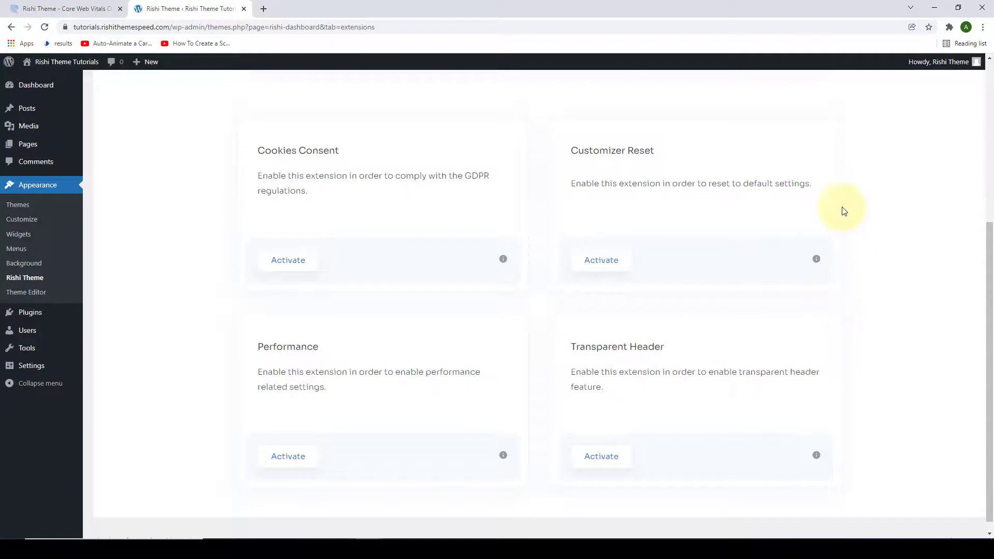
{"action": "mouse_move", "coordinate": [866, 143]}
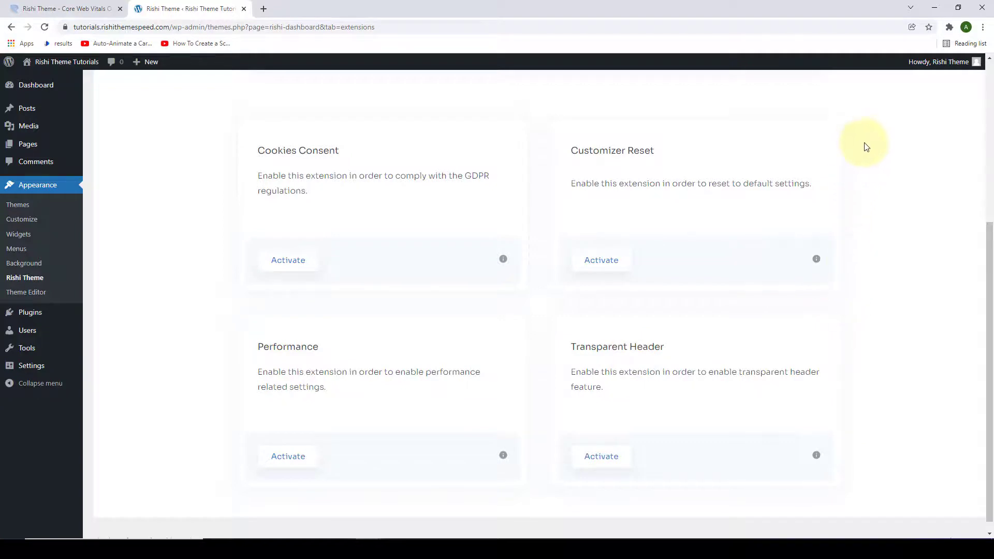
{"action": "mouse_move", "coordinate": [872, 181]}
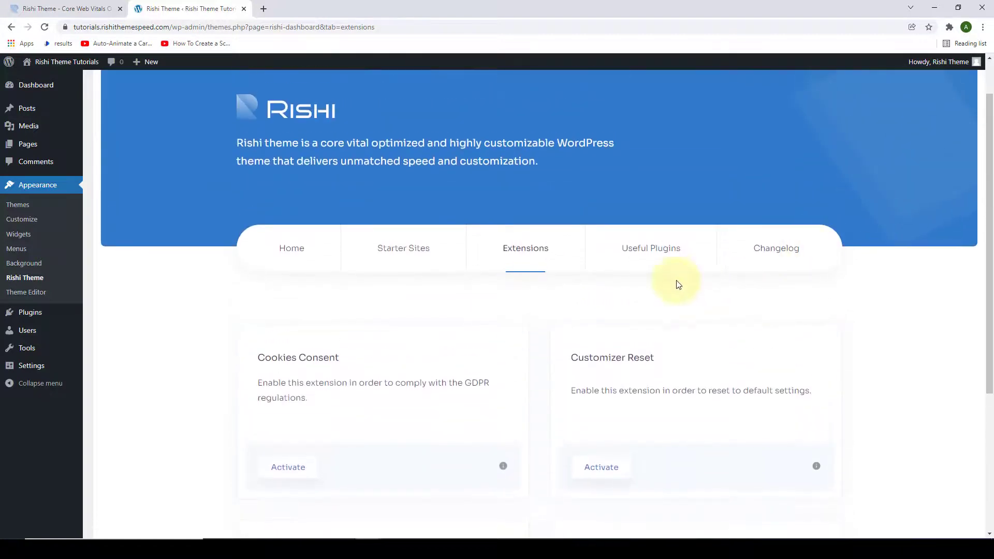
Step: View Useful Plugins: Mega Elements, Elementor, WooCommerce and Contact Form 7
{"action": "left_click", "coordinate": [651, 248]}
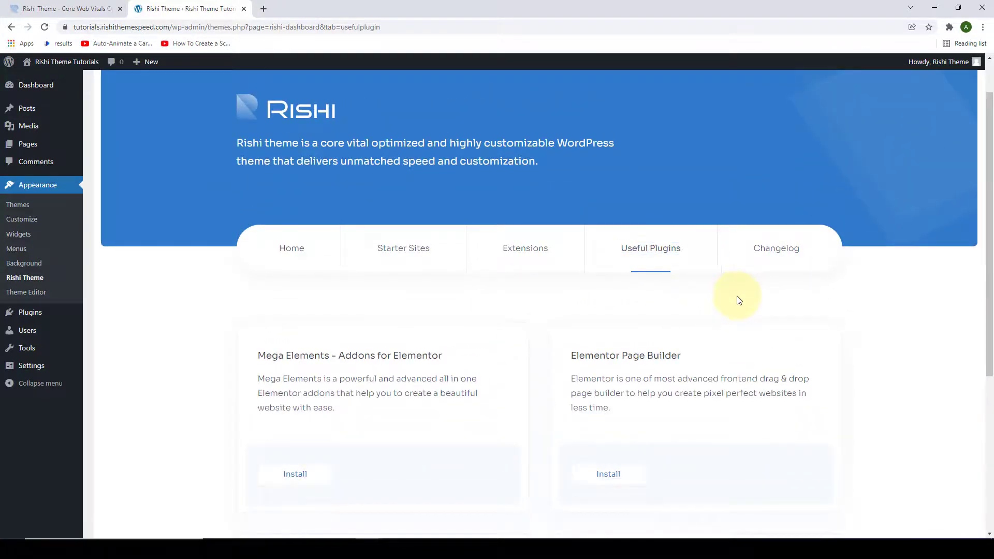
{"action": "scroll", "scroll_direction": "down", "scroll_amount": 3}
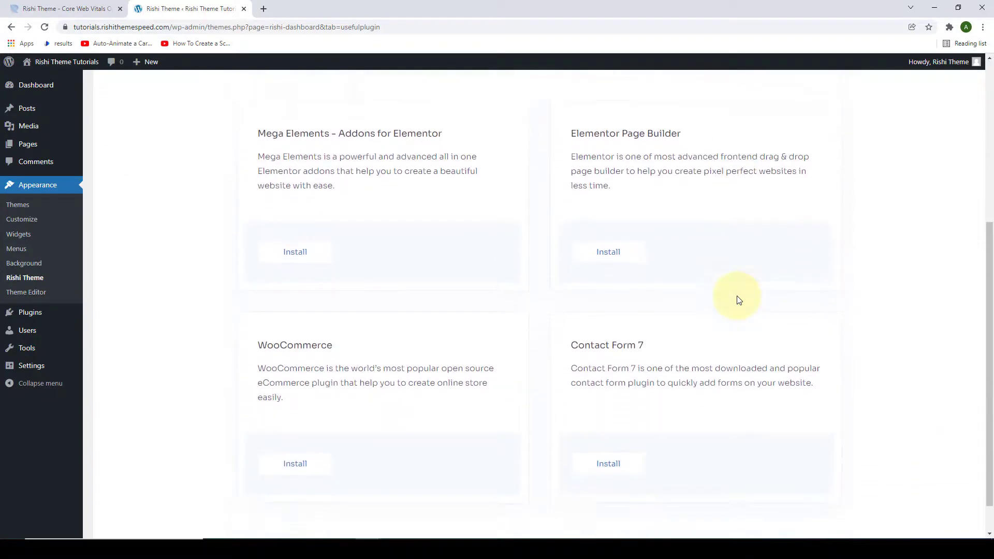
{"action": "scroll", "scroll_direction": "up", "scroll_amount": 3}
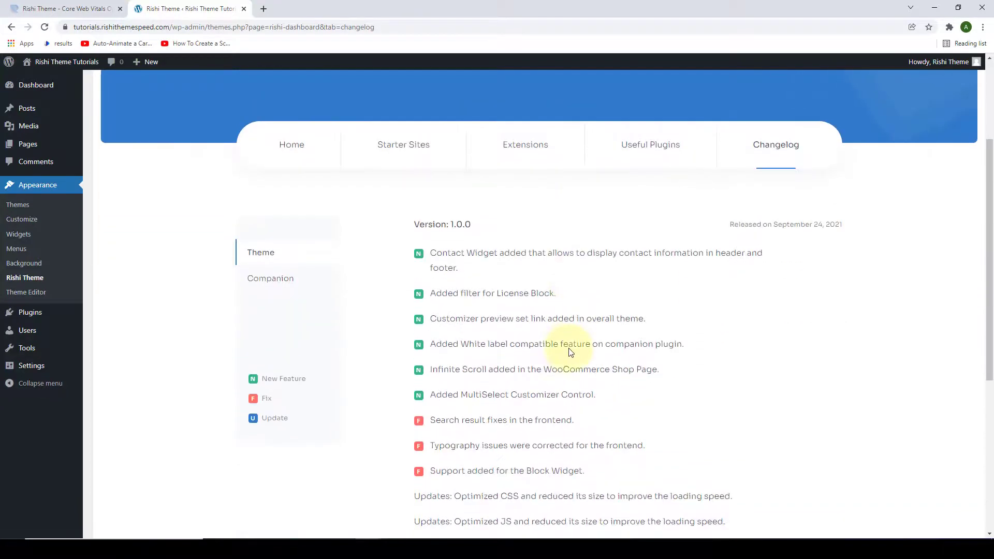
Step: Read through the version 1.0.0 changelog notes, then return to the Home tab
{"action": "scroll", "scroll_direction": "down", "scroll_amount": 3}
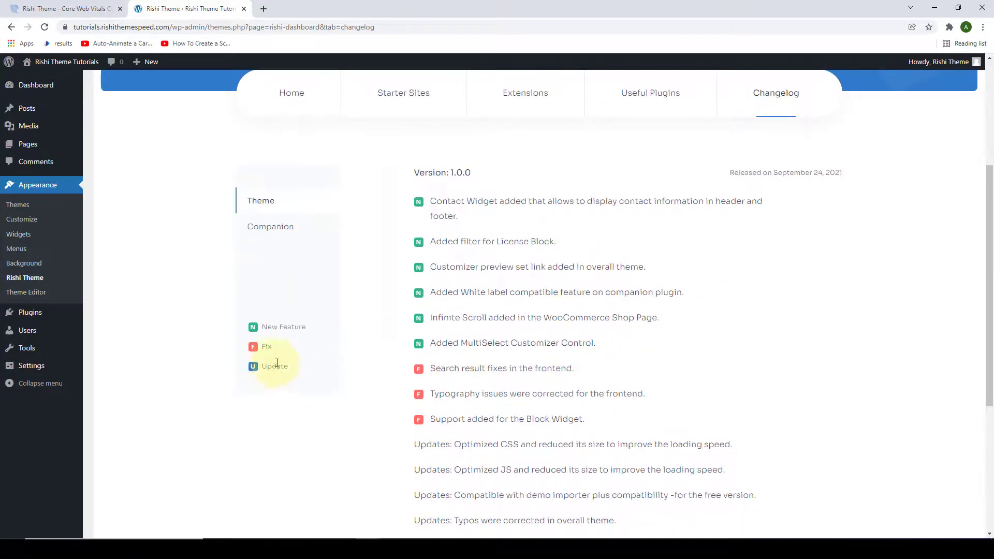
{"action": "mouse_move", "coordinate": [304, 335]}
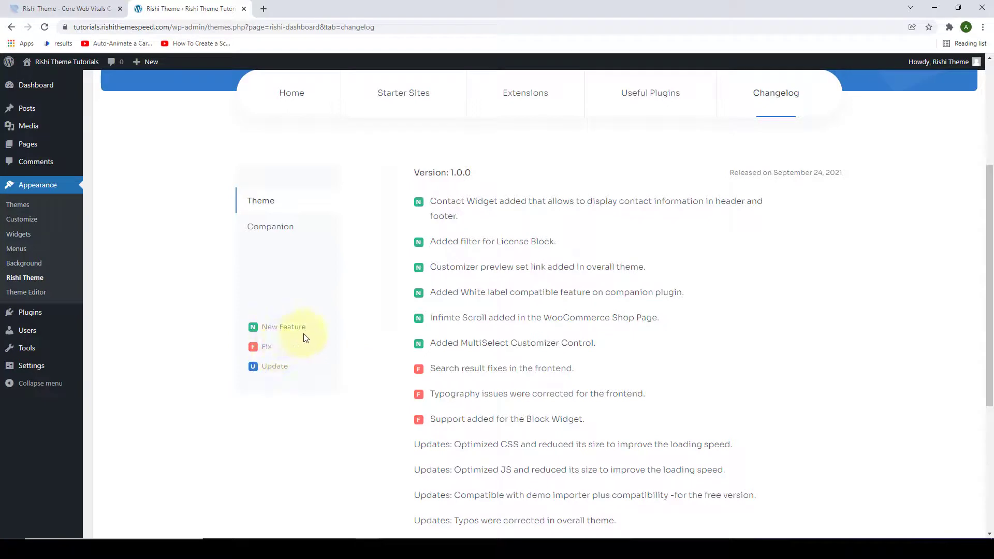
{"action": "scroll", "scroll_direction": "down", "scroll_amount": 3}
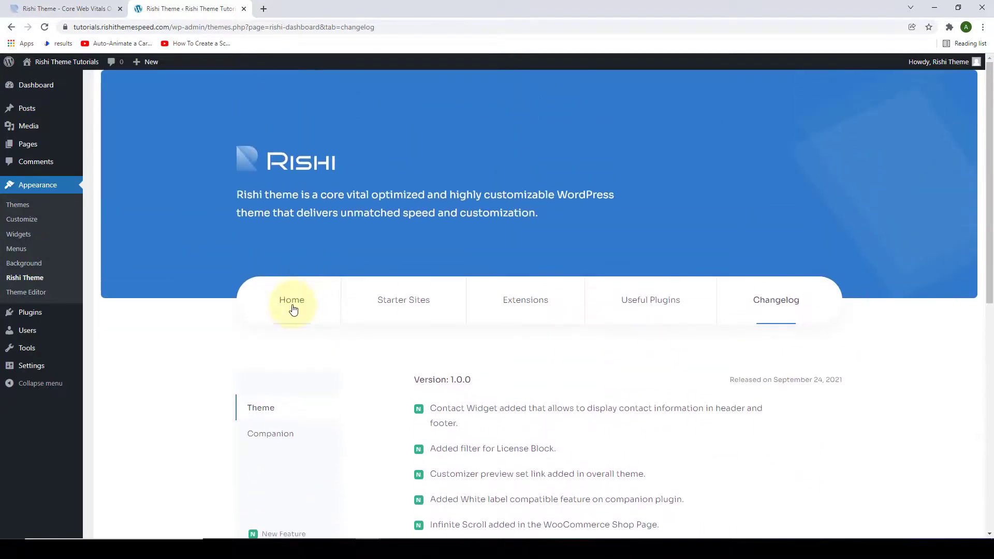
{"action": "left_click", "coordinate": [292, 300]}
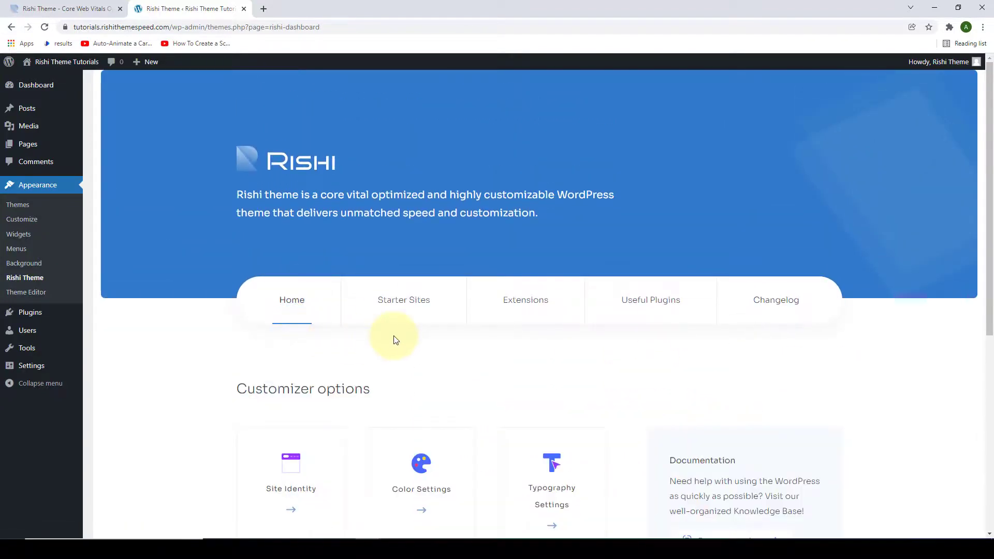